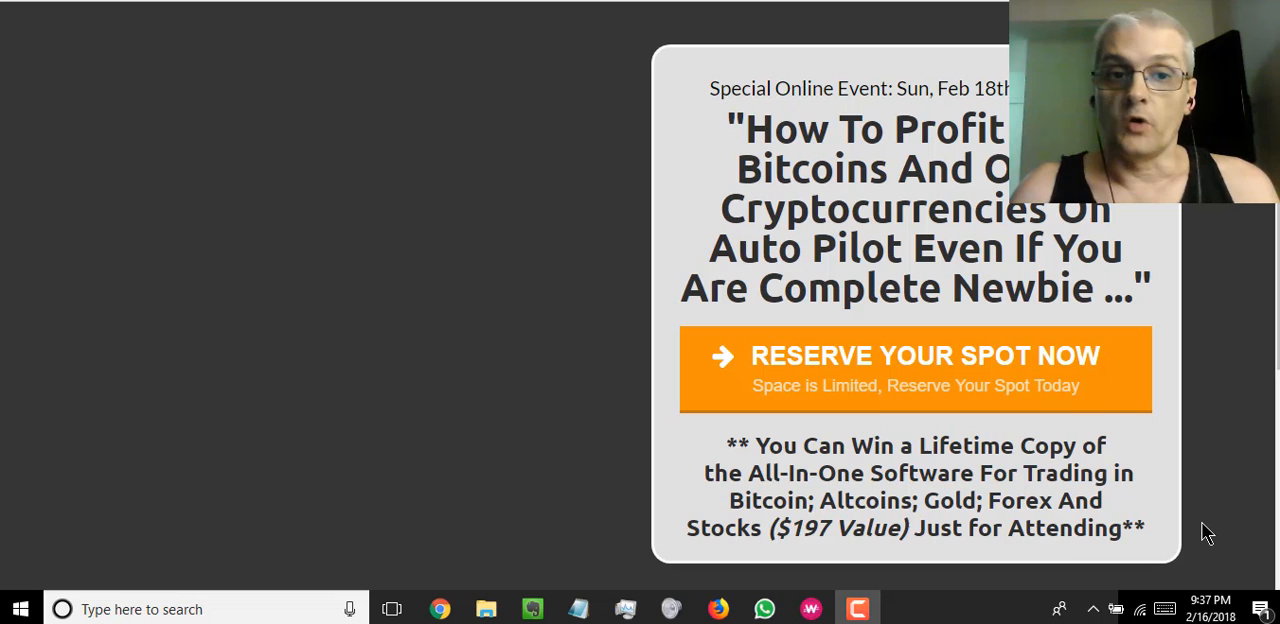
mouse_move(1055, 596)
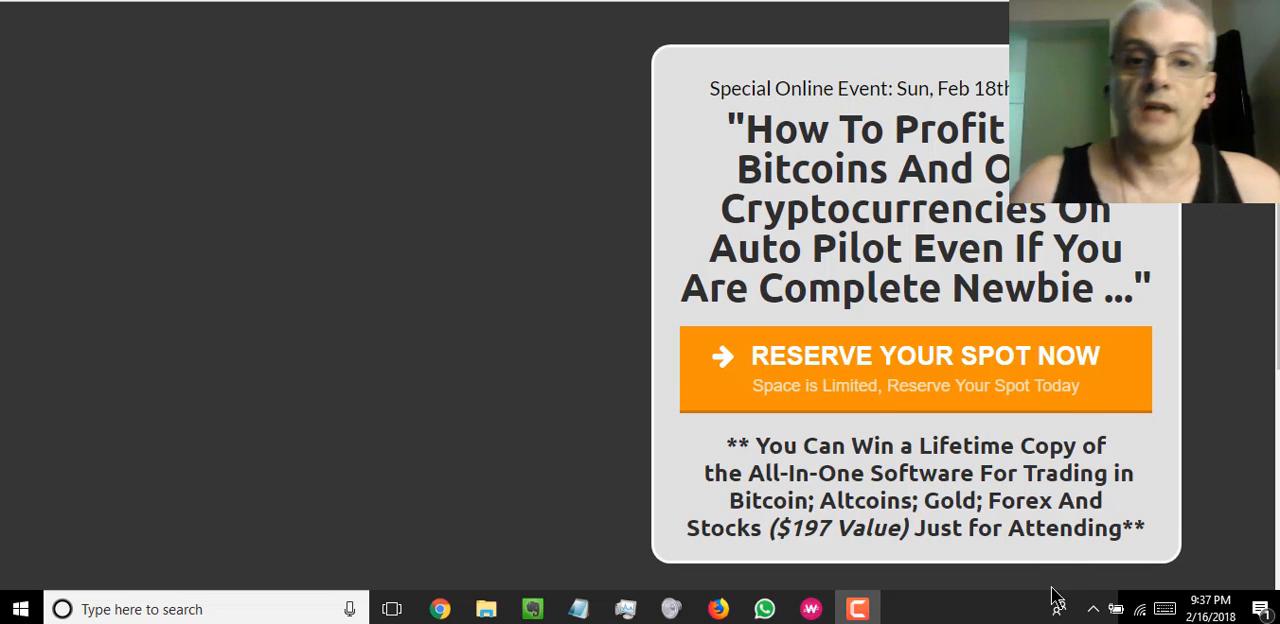
mouse_move(996, 595)
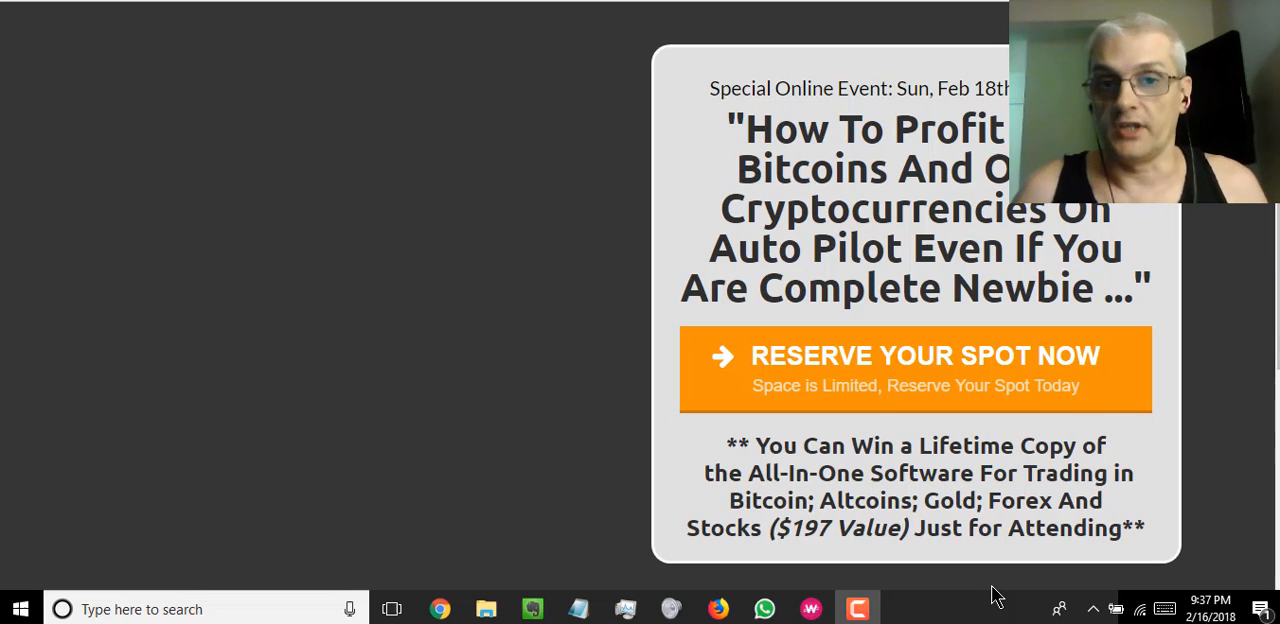
mouse_move(895, 600)
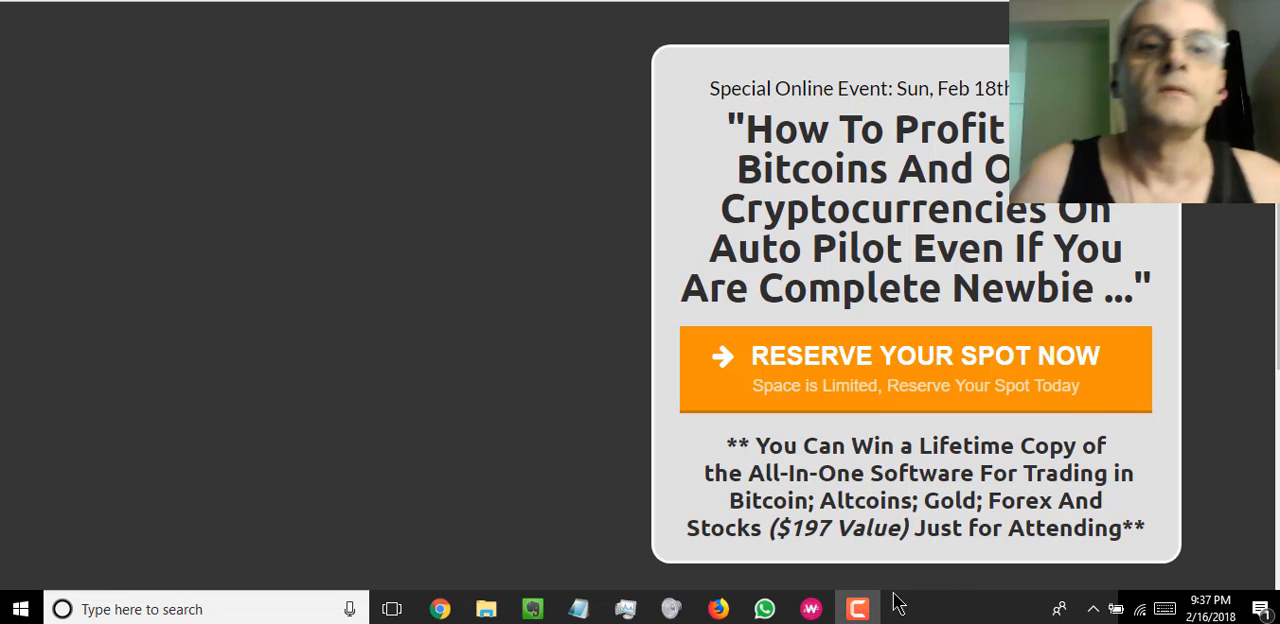
mouse_move(545, 253)
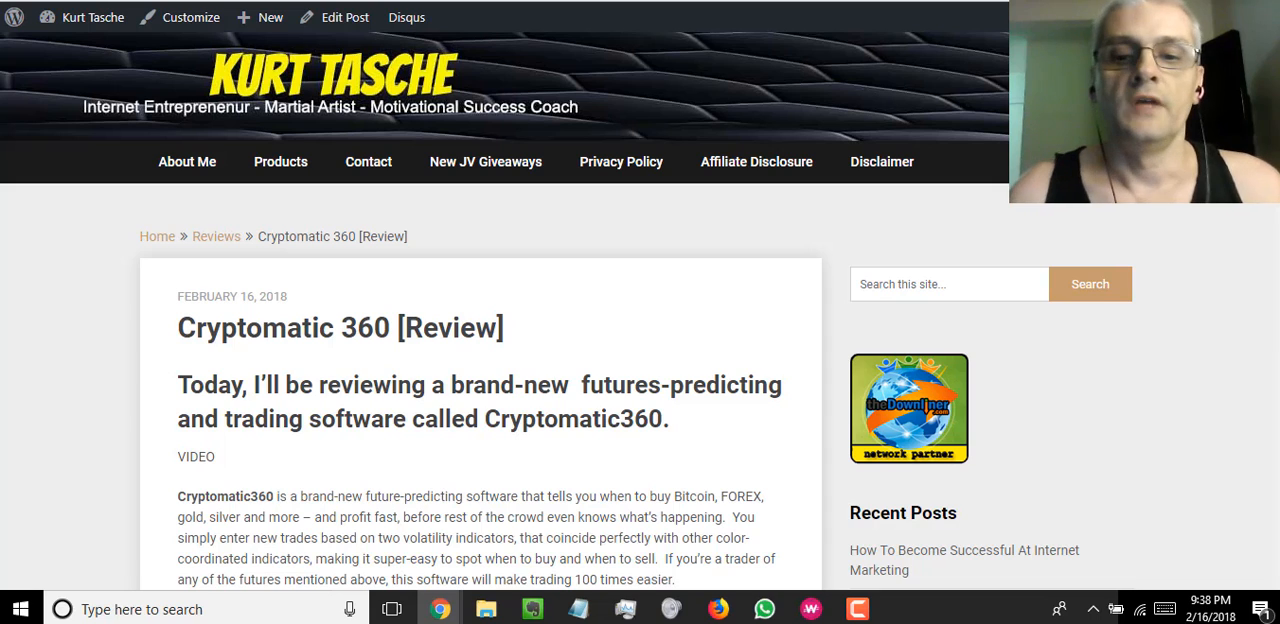
mouse_move(733, 347)
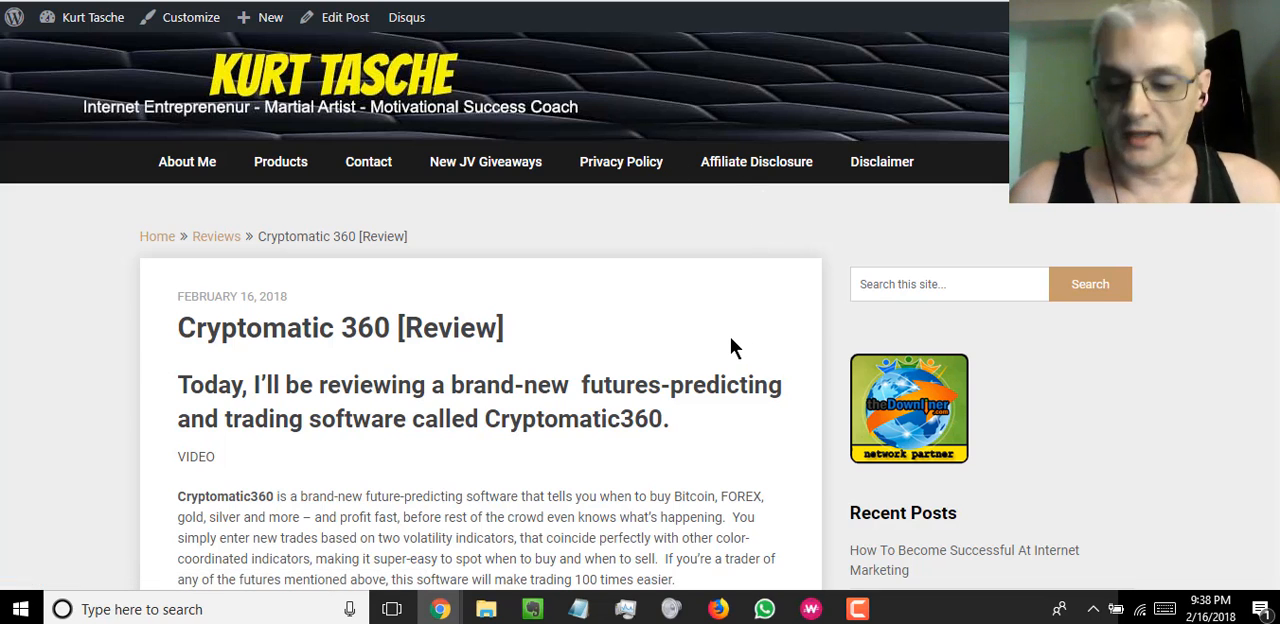
scroll("down", 3)
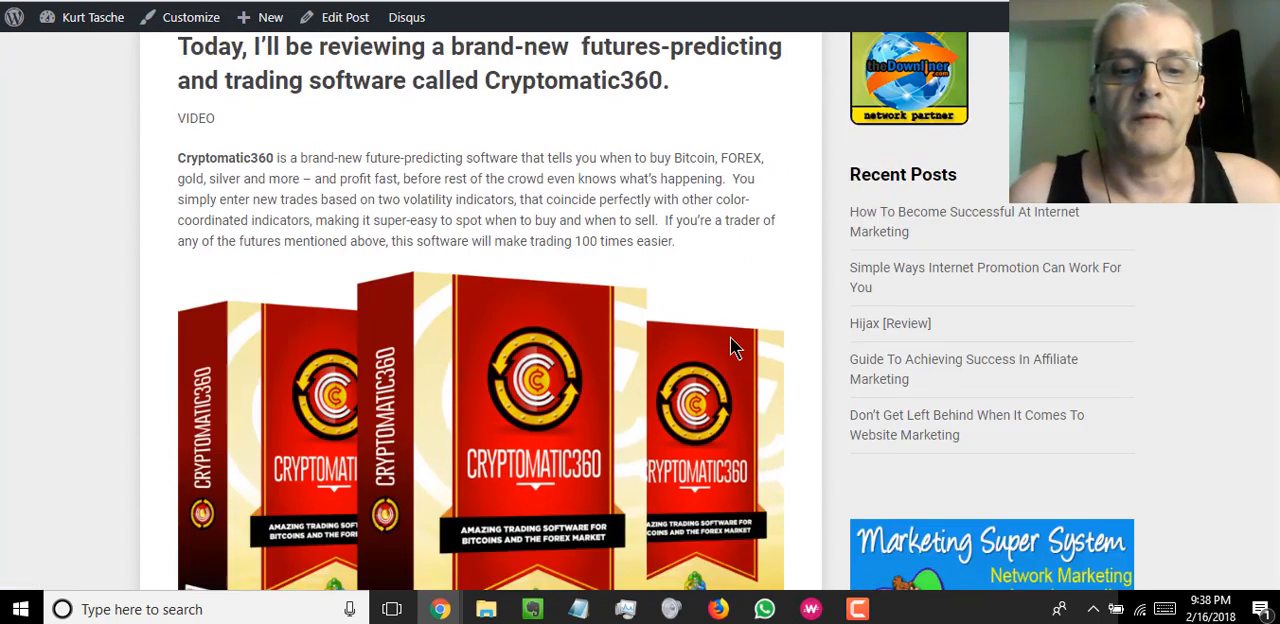
scroll("down", 3)
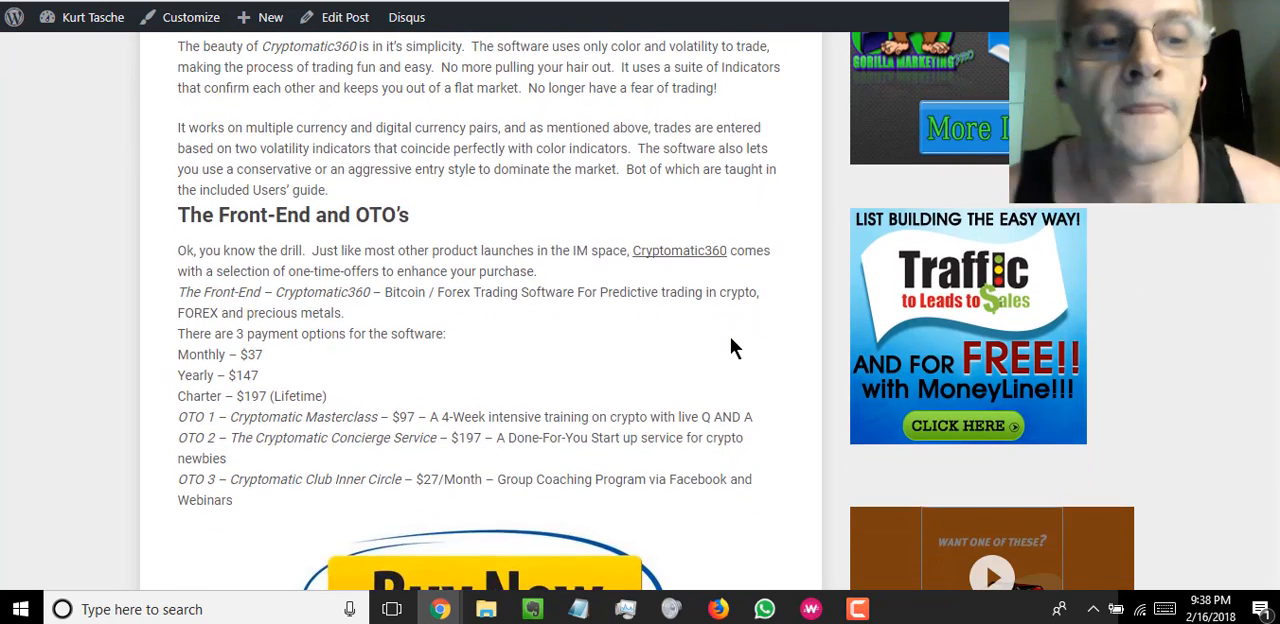
scroll("down", 3)
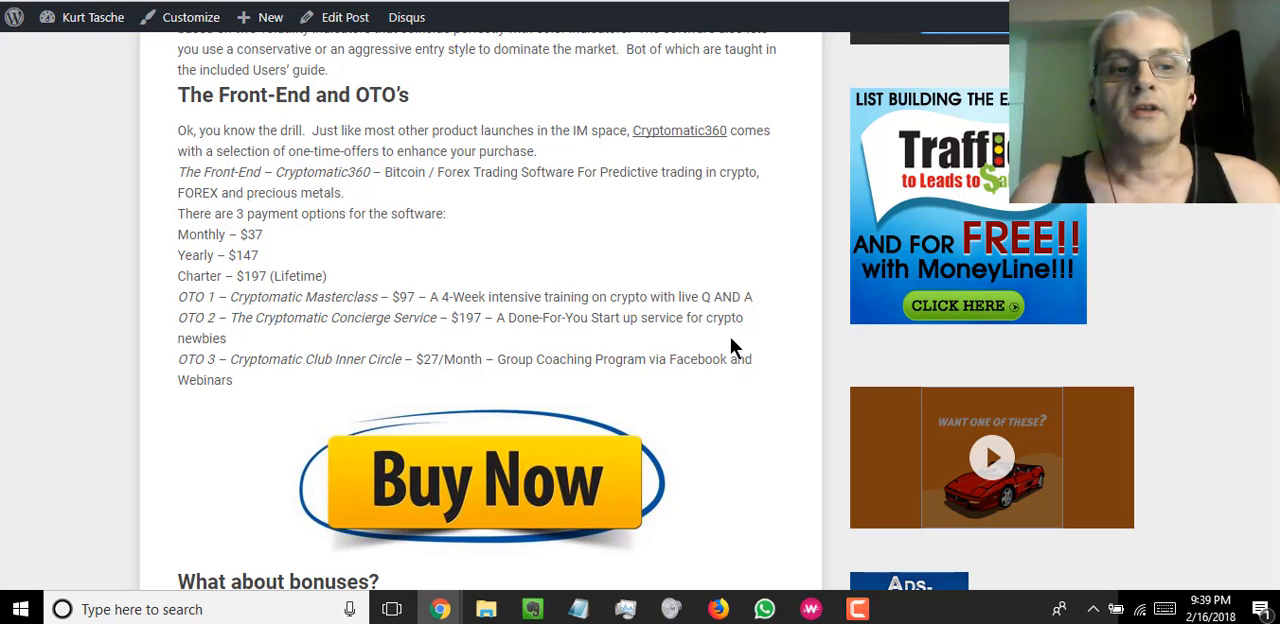
mouse_move(602, 332)
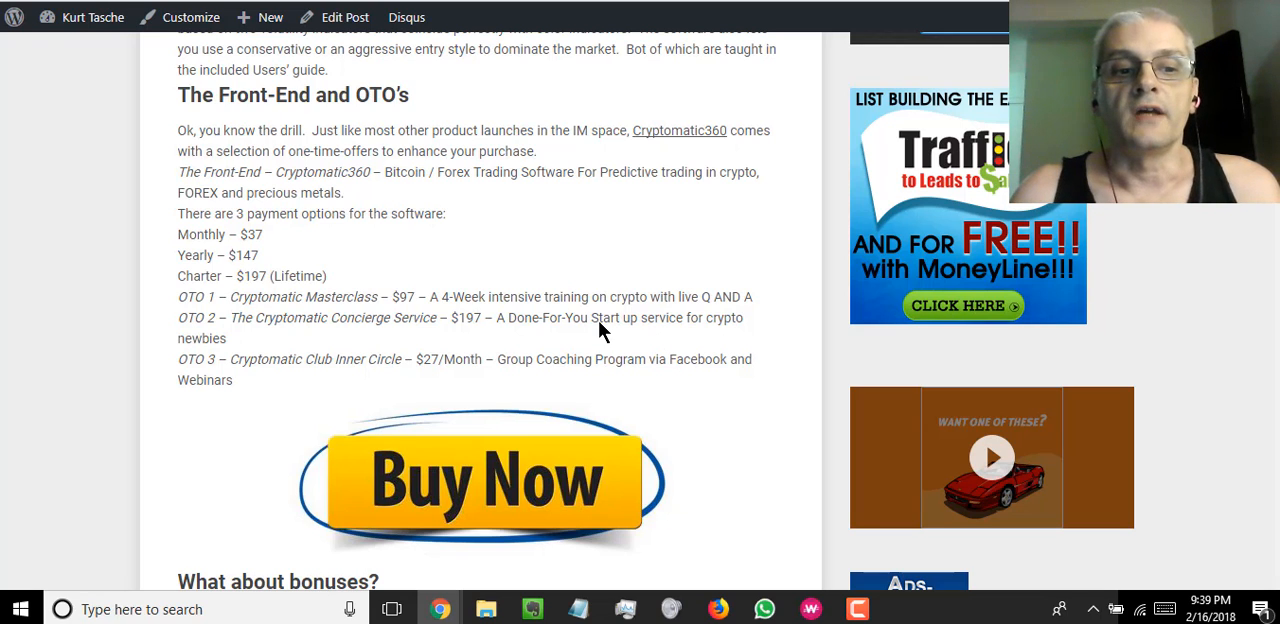